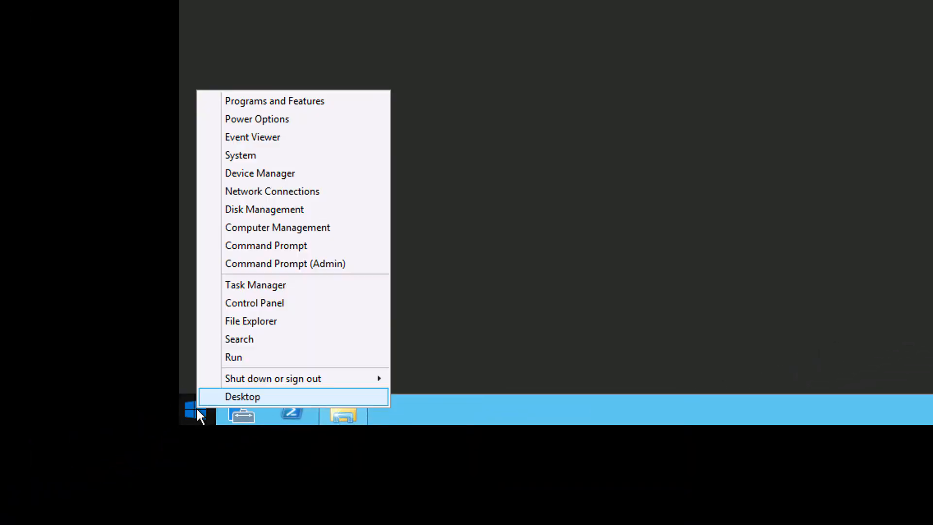
Launch the Microsoft Management Console by running mmc from the Run dialog
click(233, 357)
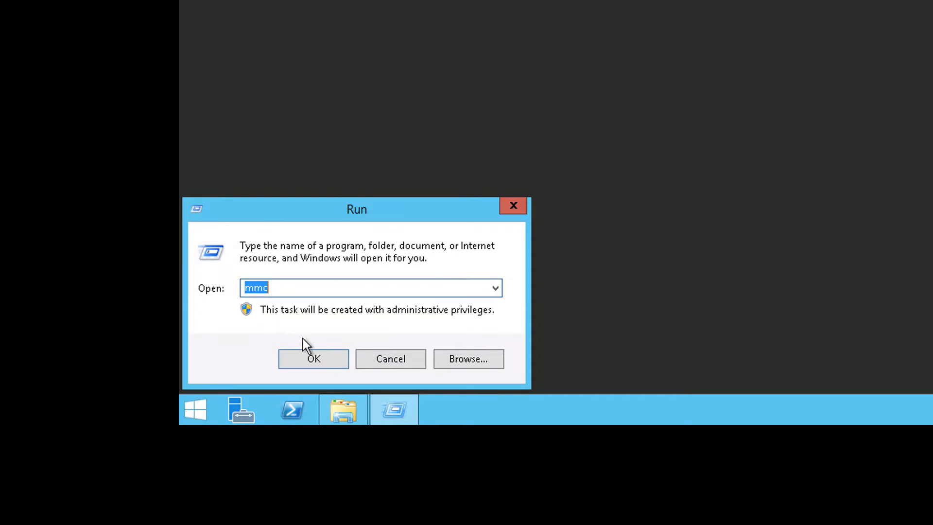
click(289, 288)
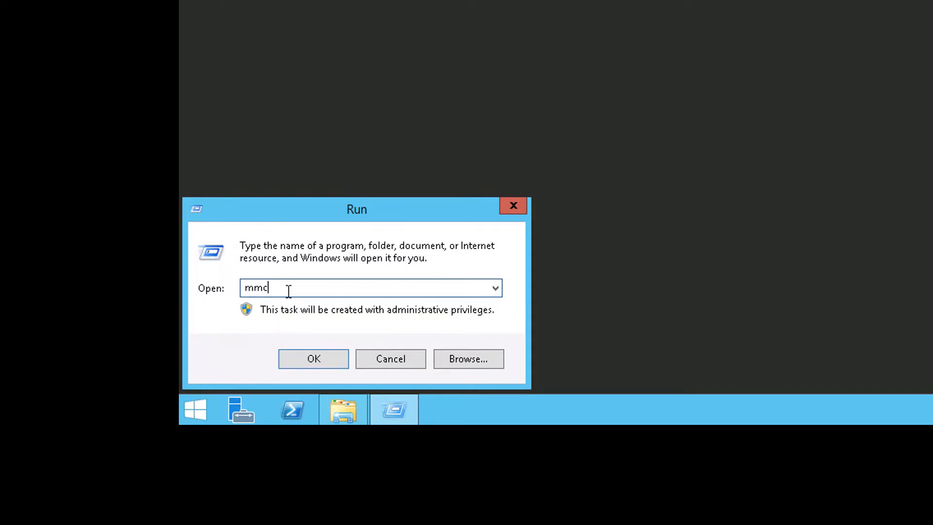
click(313, 359)
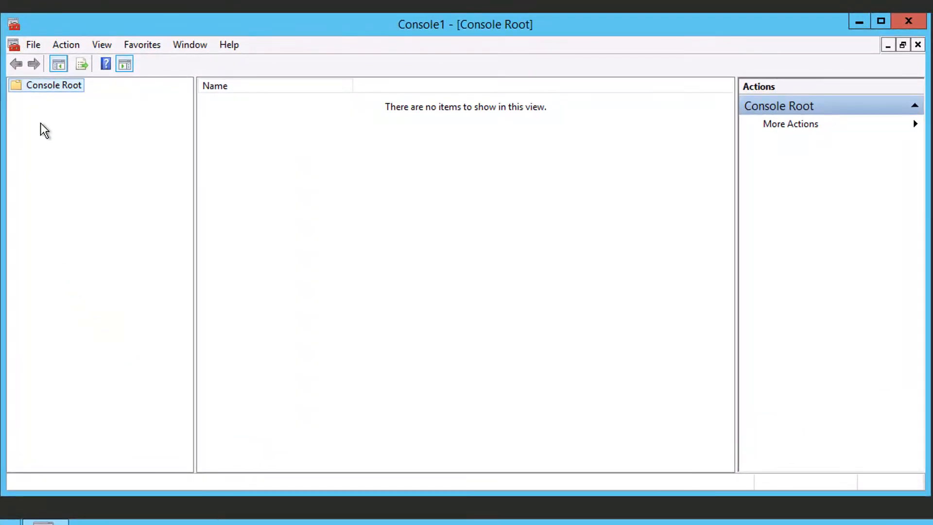
Add the Certificates snap-in from the Add/Remove Snap-in list
click(33, 44)
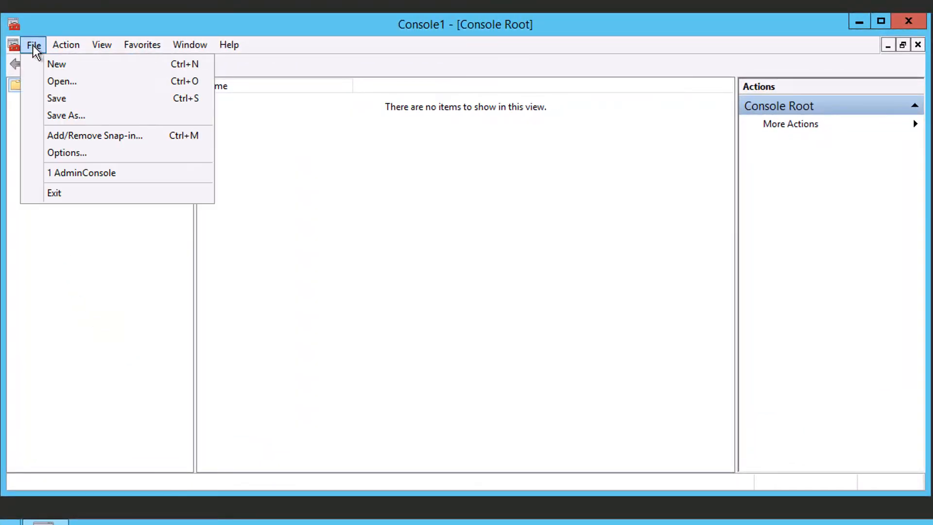
mouse_move(95, 135)
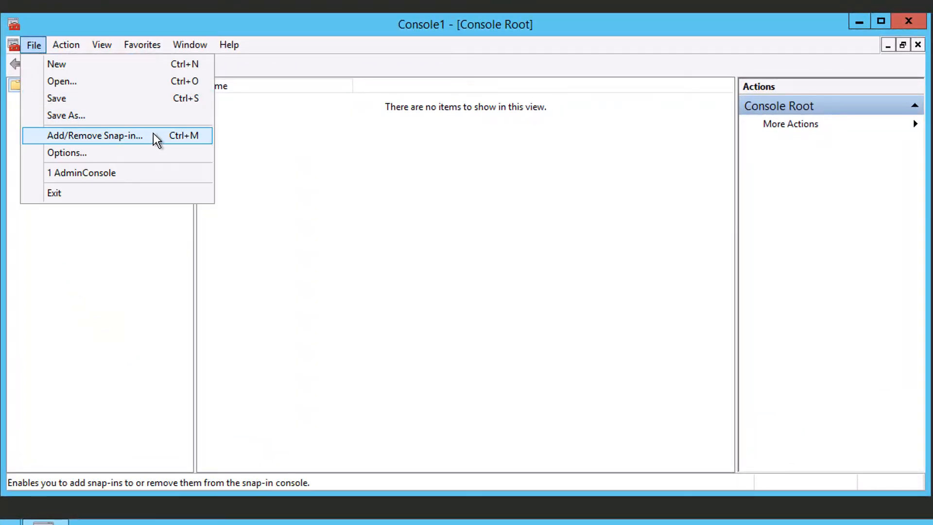
click(95, 135)
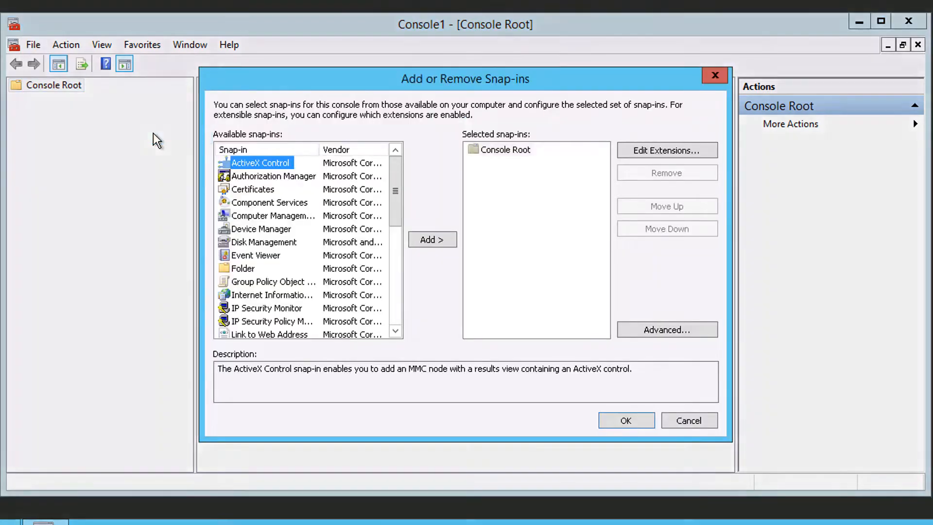
click(253, 189)
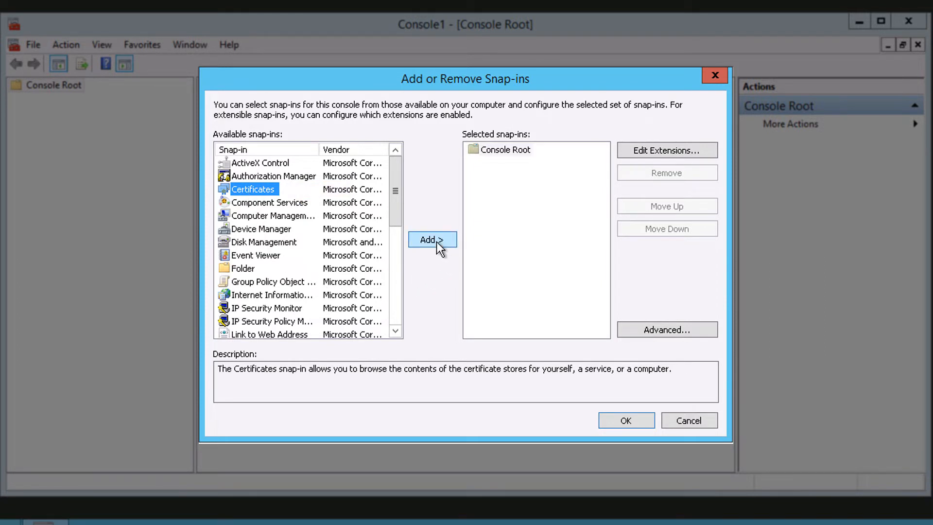
click(432, 240)
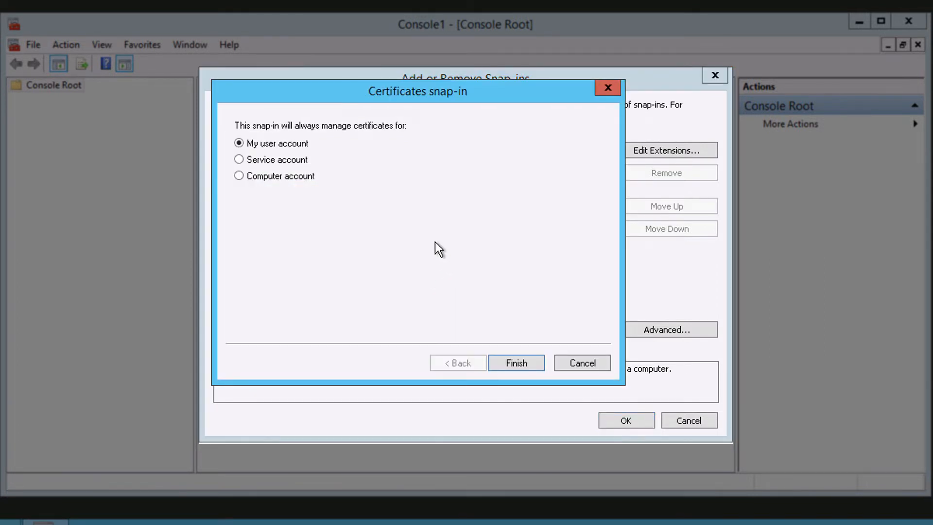
mouse_move(264, 194)
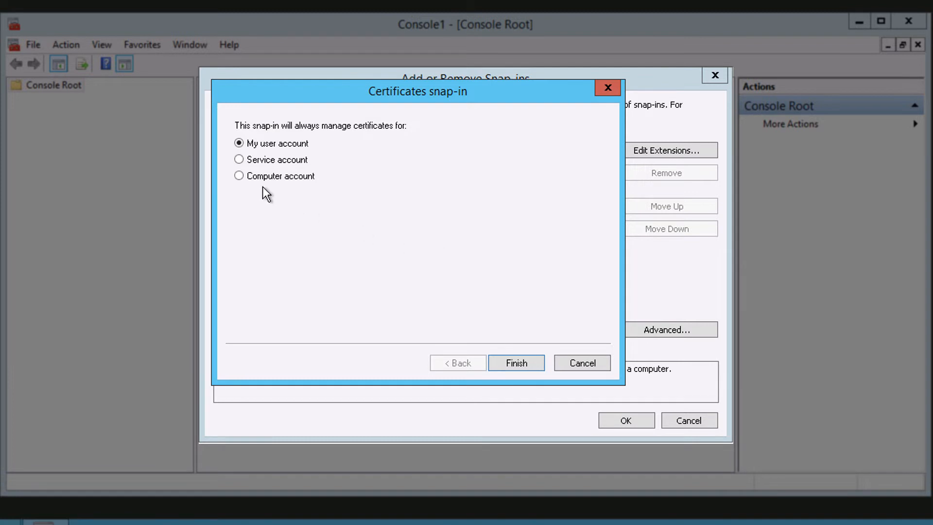
Target the snap-in at the Computer account on the local computer and return to the console
click(240, 176)
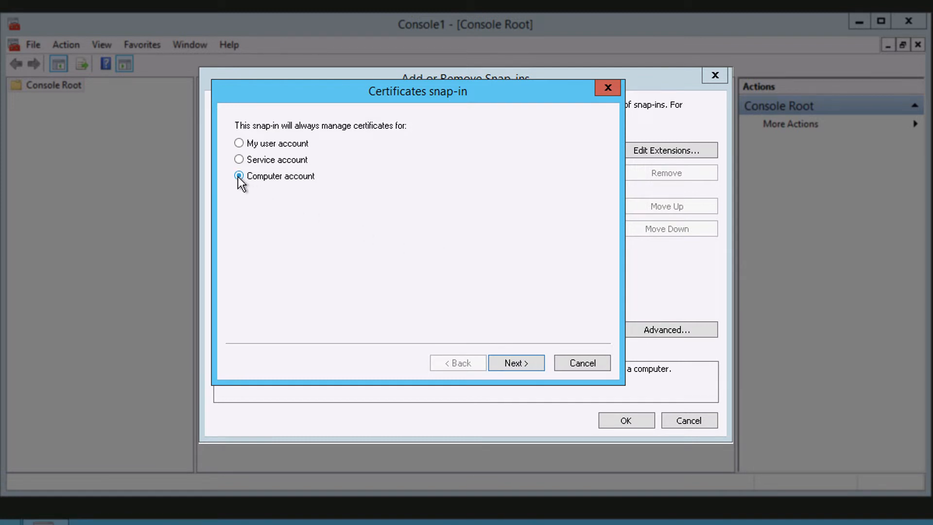
click(238, 176)
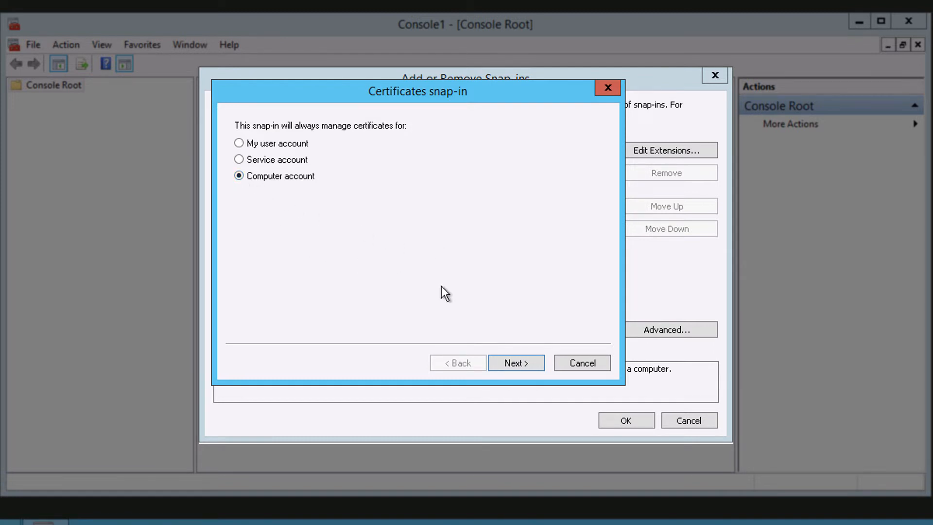
click(516, 362)
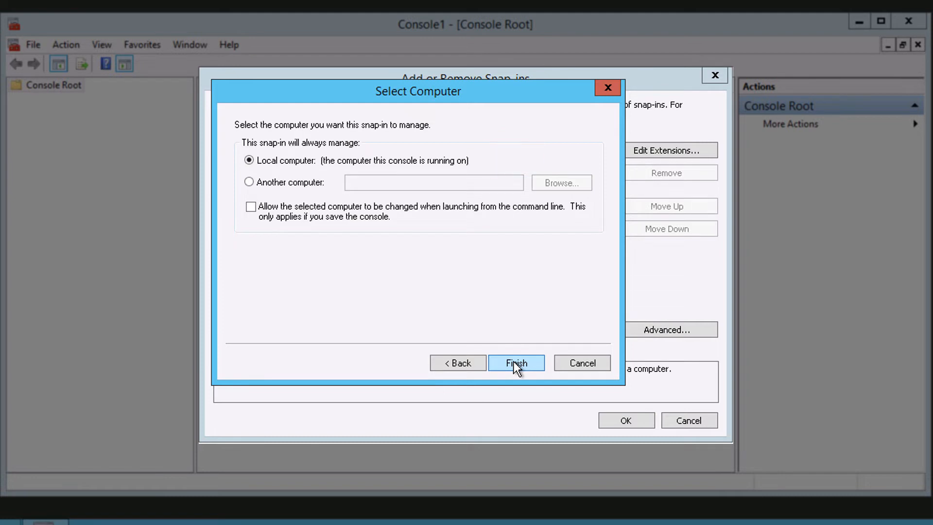
click(517, 363)
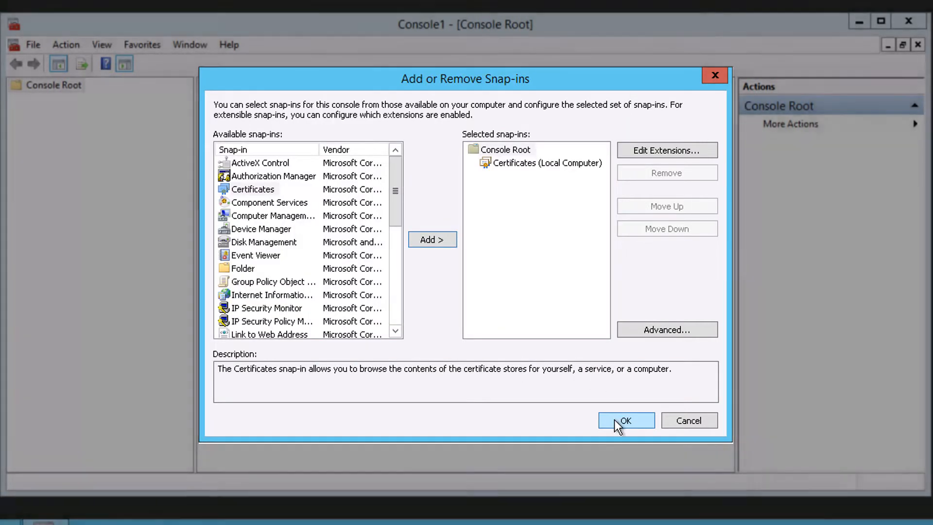
click(626, 421)
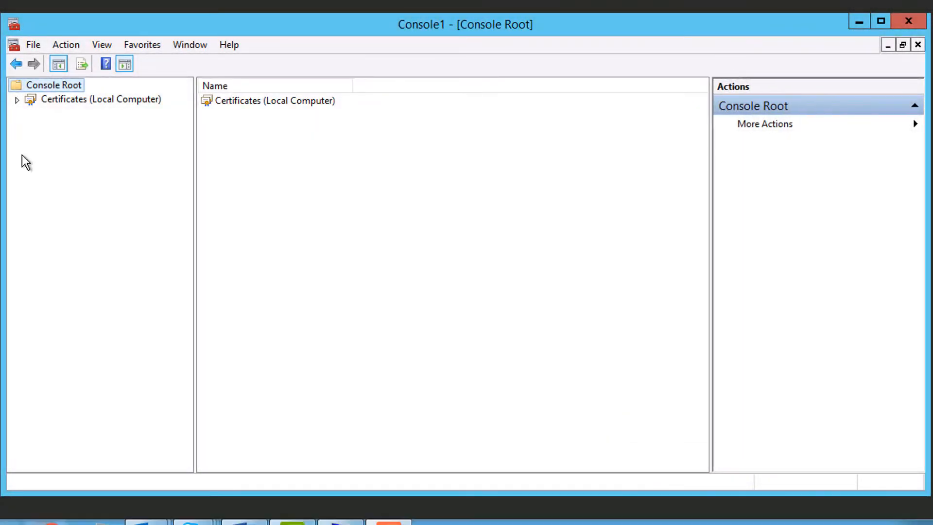
Select the local computer's Trusted People store and bring up its Action menu
click(17, 99)
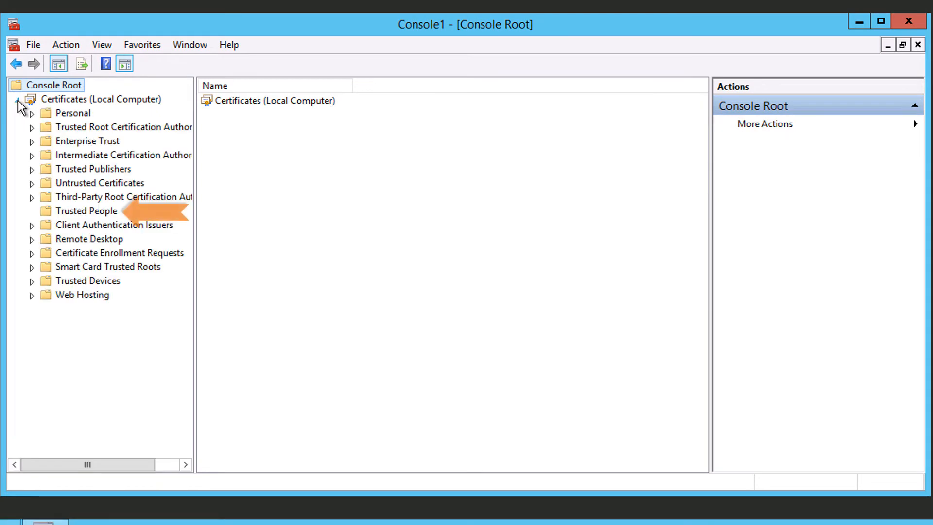
click(87, 211)
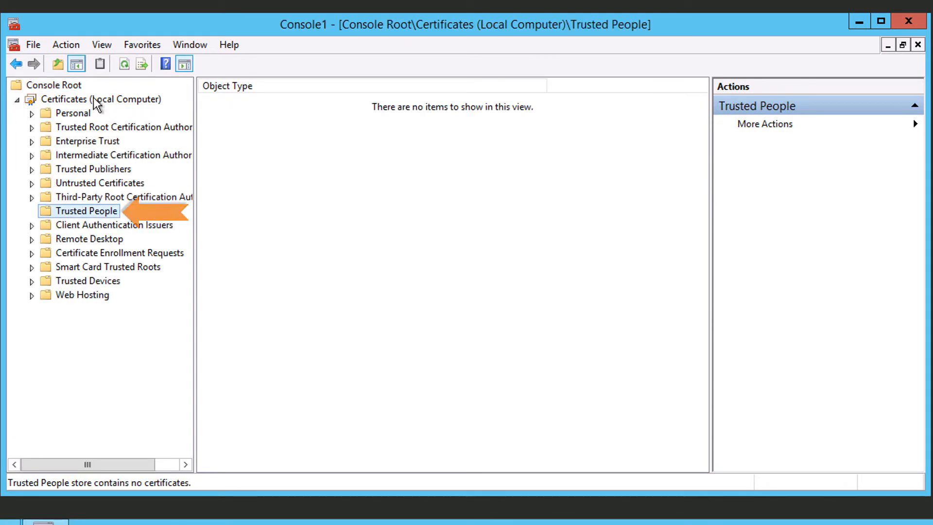
click(66, 44)
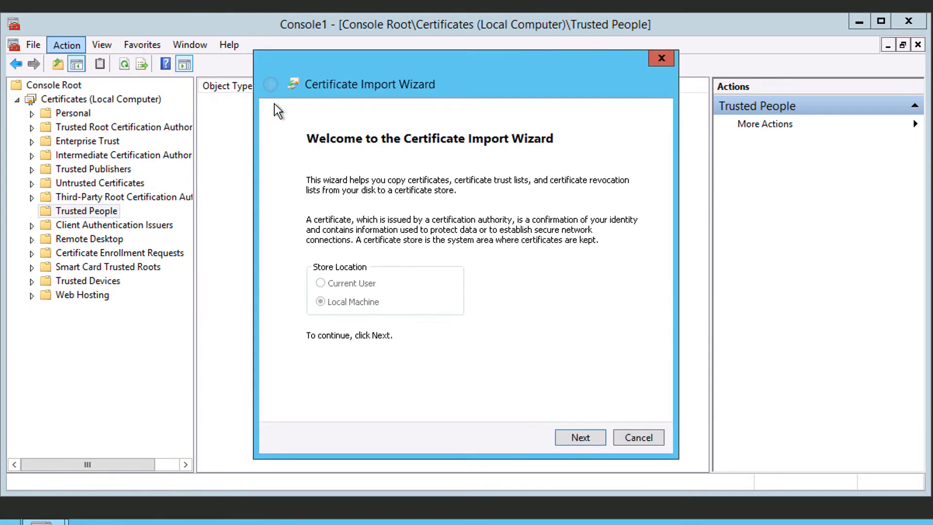
mouse_move(770, 213)
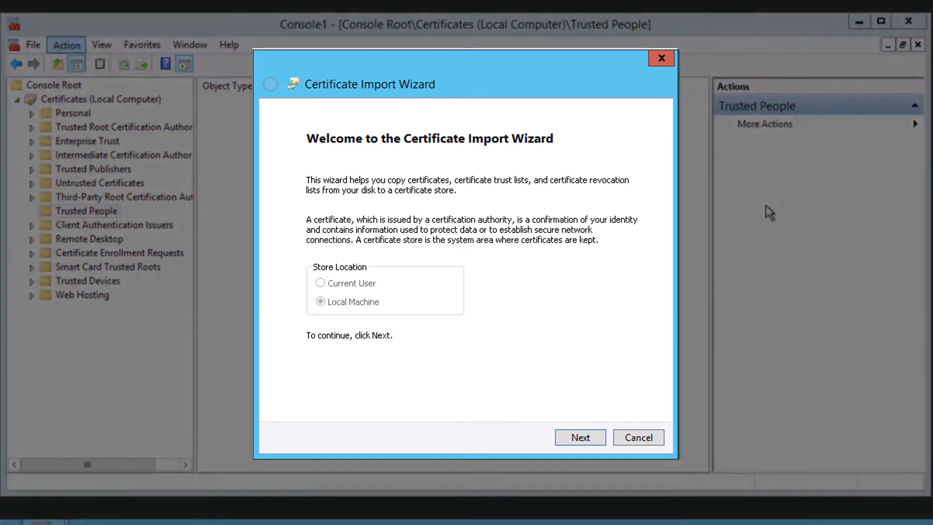
Choose MyCertificate.cer as the file to import in the Certificate Import Wizard
click(579, 437)
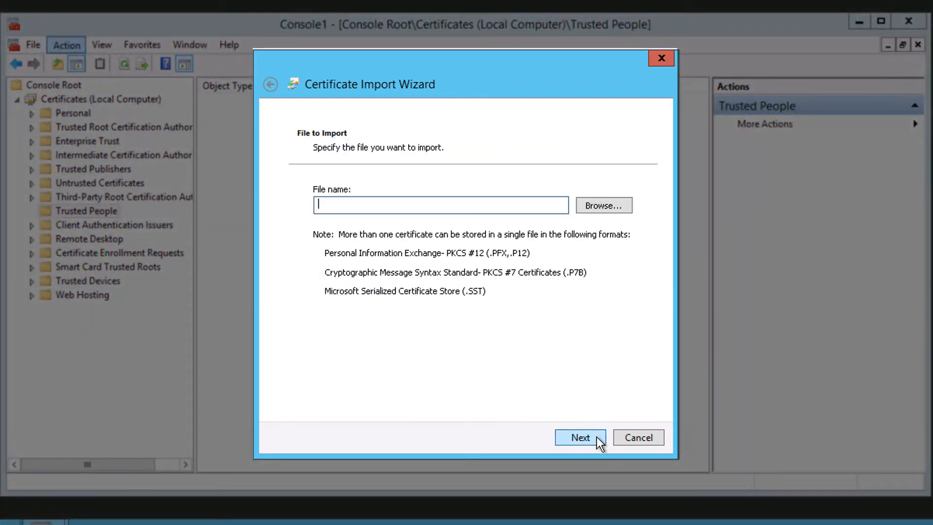
mouse_move(584, 214)
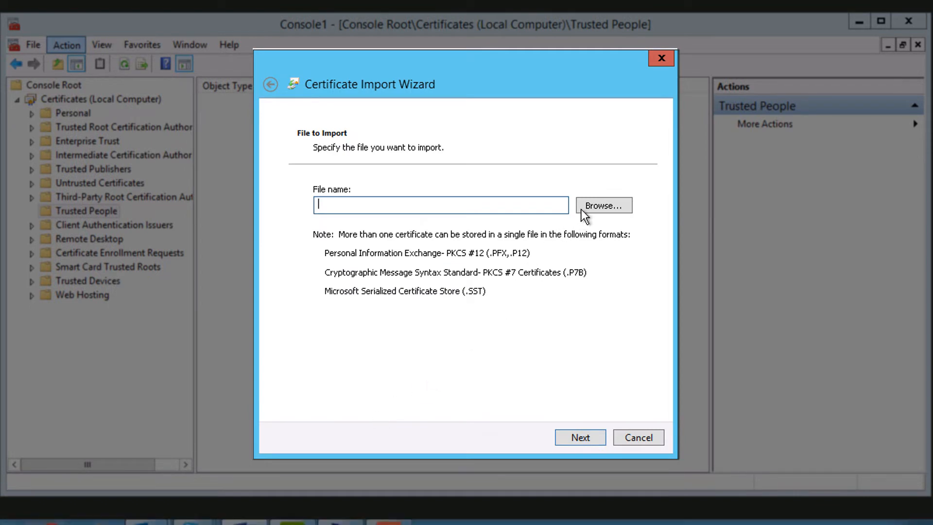
click(603, 205)
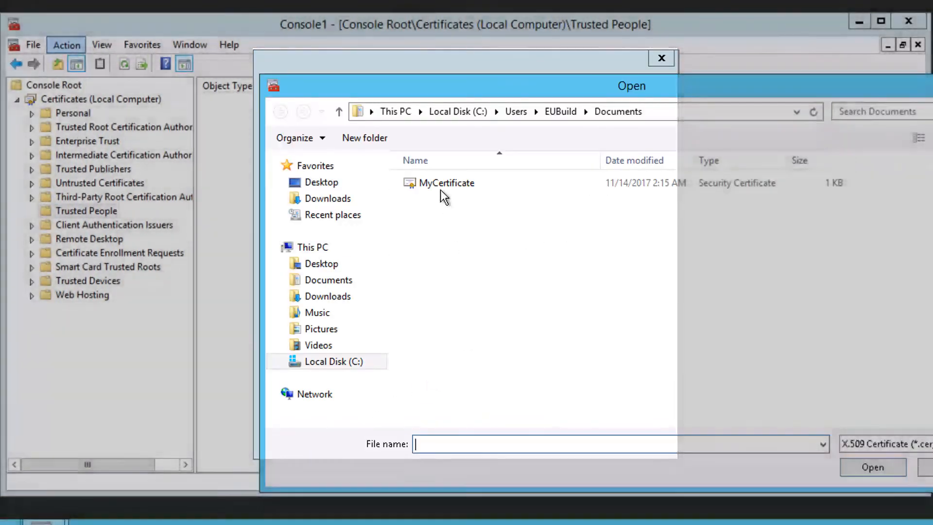
click(447, 182)
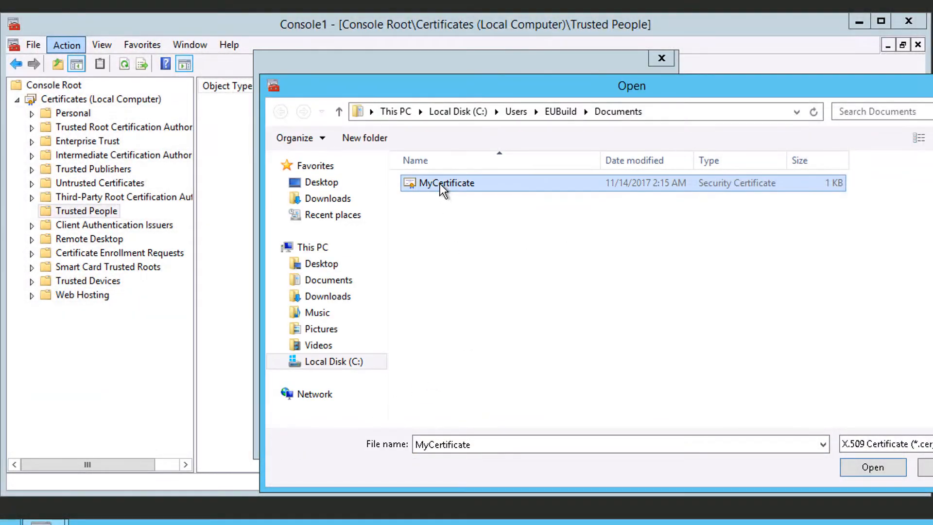
click(872, 468)
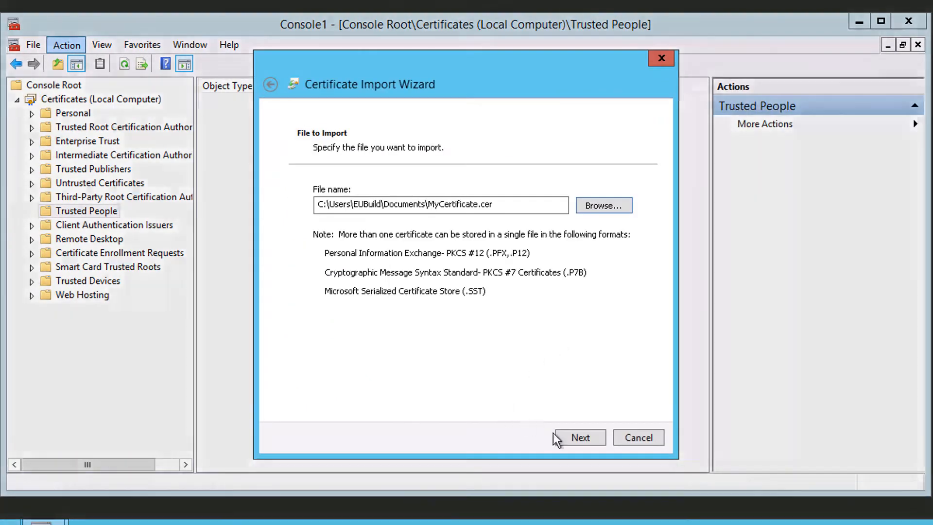
Keep Trusted People as the destination store and finish the import
click(579, 438)
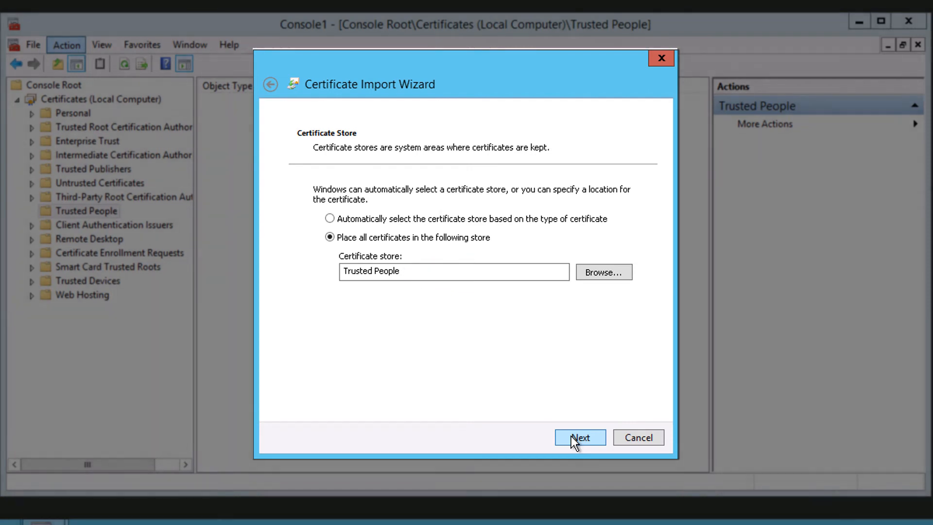
click(580, 438)
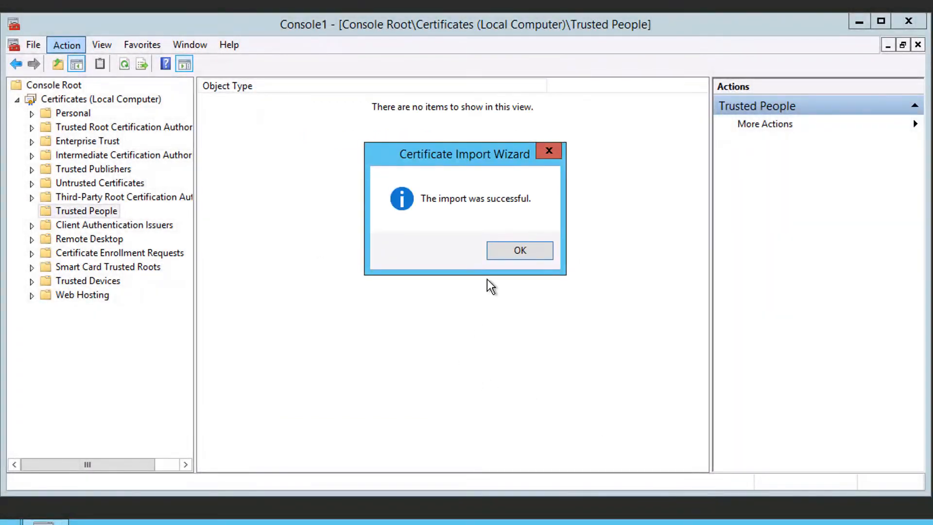
Dismiss the import success message and view the certificate now listed in Trusted People
click(518, 250)
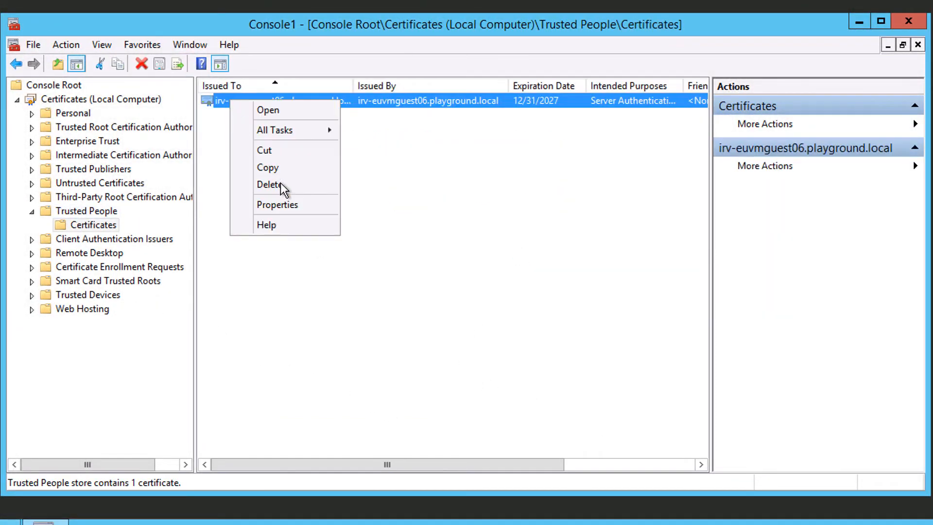
click(277, 205)
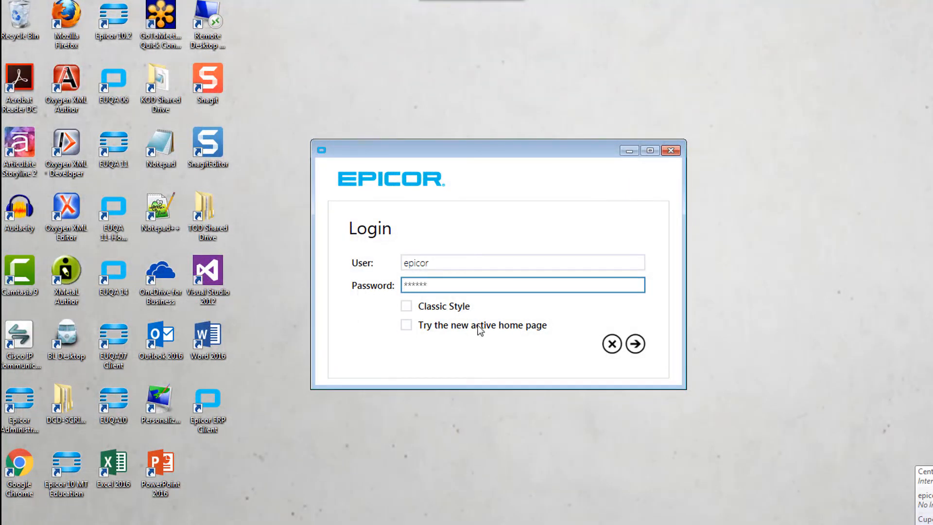
Submit the Epicor login as user epicor so the client starts loading
click(635, 344)
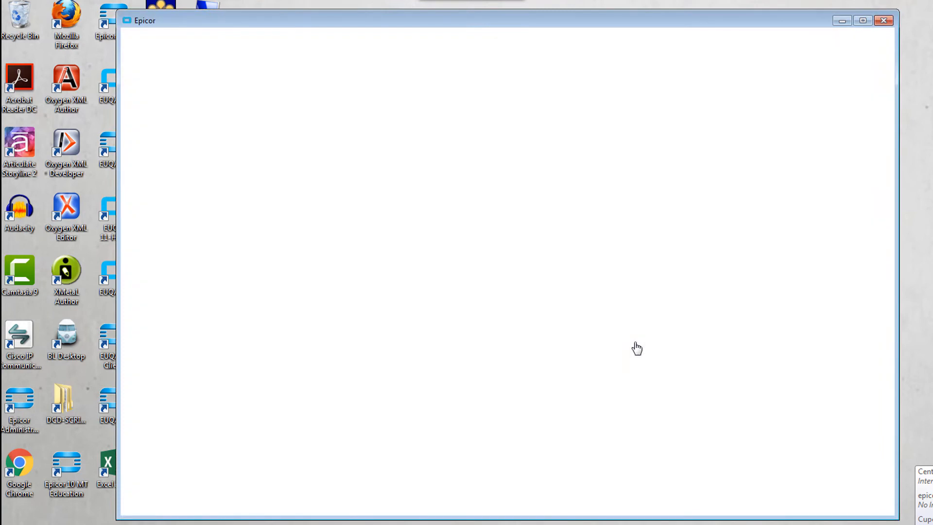